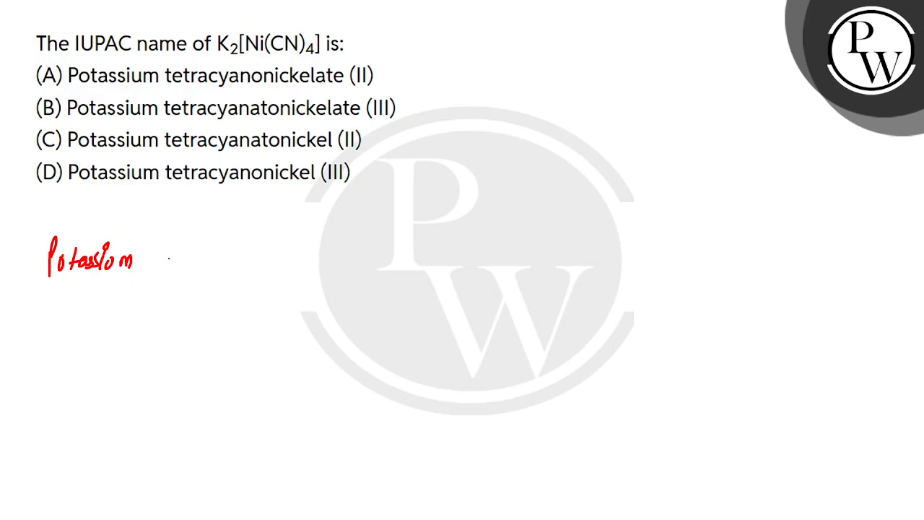
Handwrite 'Potassium tetracyanonickelate (' below the options and begin the calculation '+2 + x'
{"action": "type", "text": "tetracyano"}
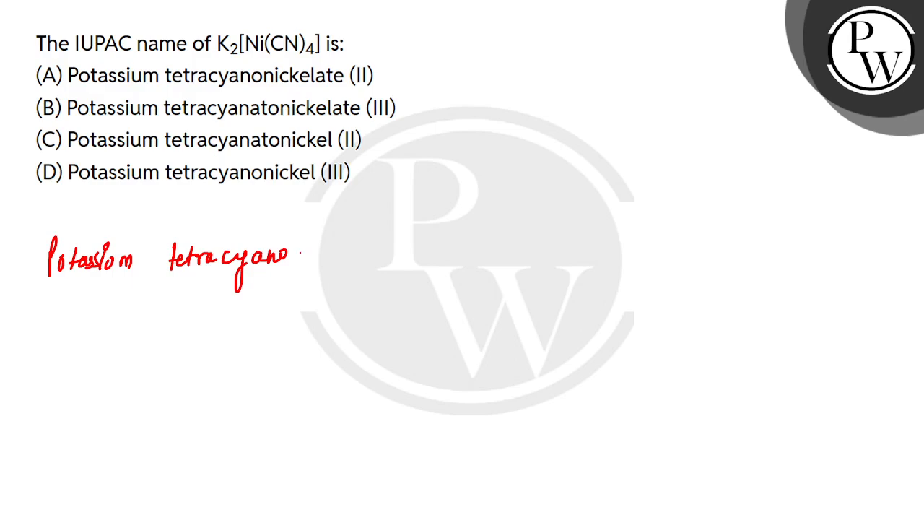
{"action": "type", "text": "nickelate ("}
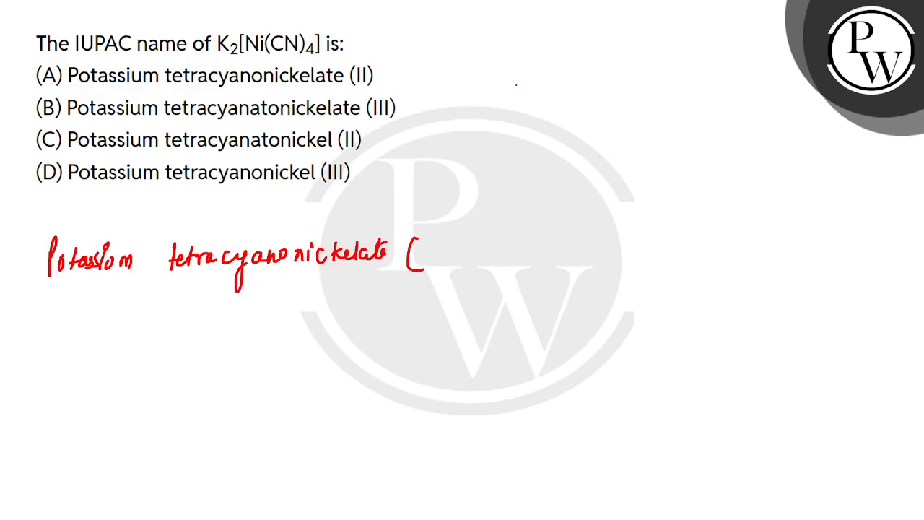
{"action": "type", "text": "t2 -"}
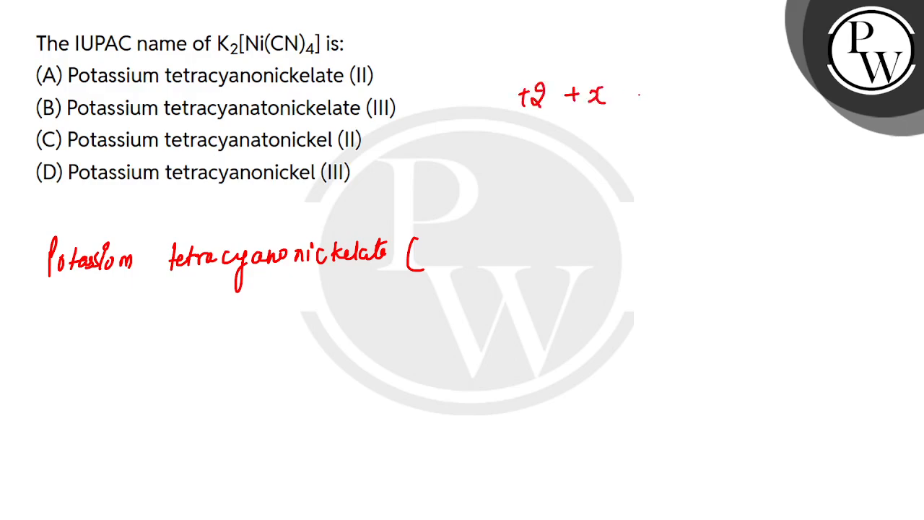
Finish '+2 + x − 4 = 0', box x = +2, complete '(II)', and tick option A
{"action": "type", "text": "−4 = 0"}
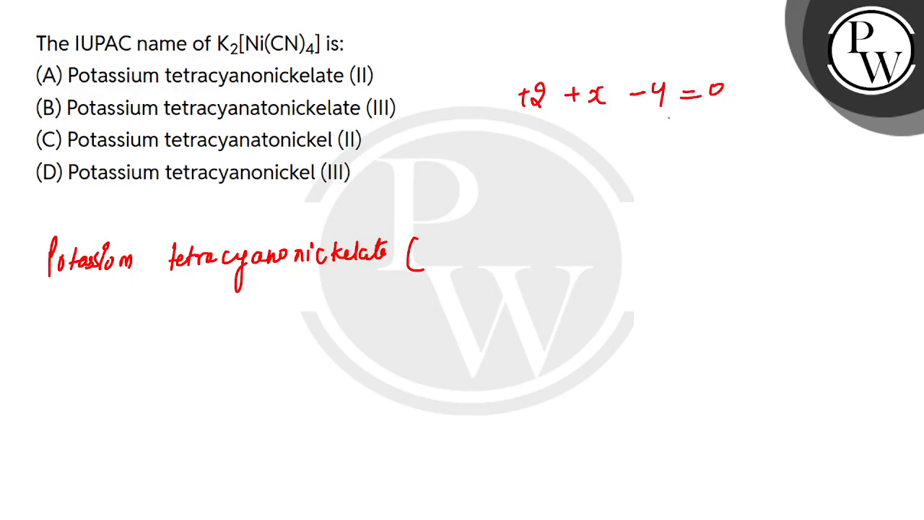
{"action": "type", "text": "x = +2"}
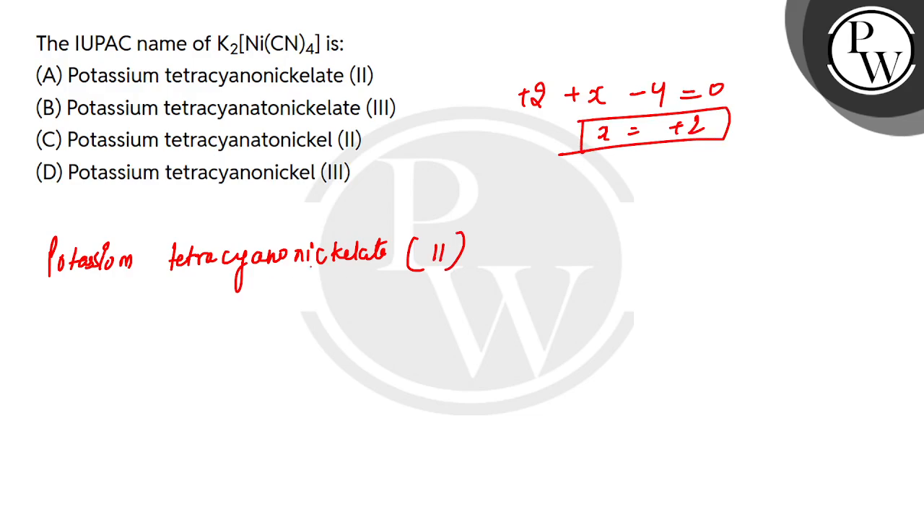
{"action": "left_click", "coordinate": [41, 75]}
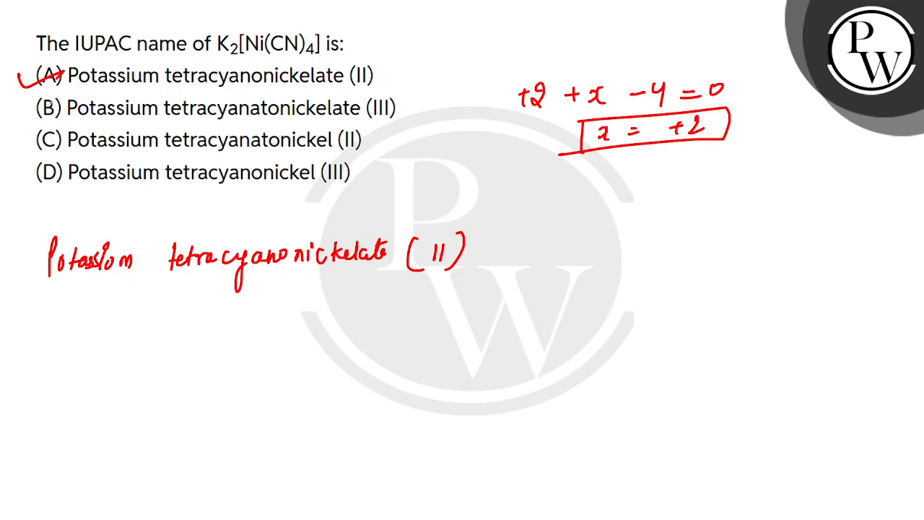